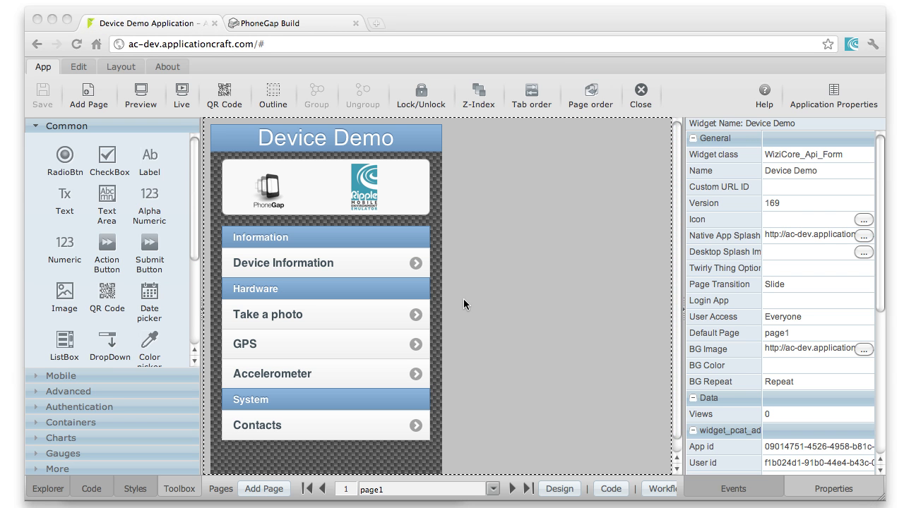
pyautogui.moveTo(408, 272)
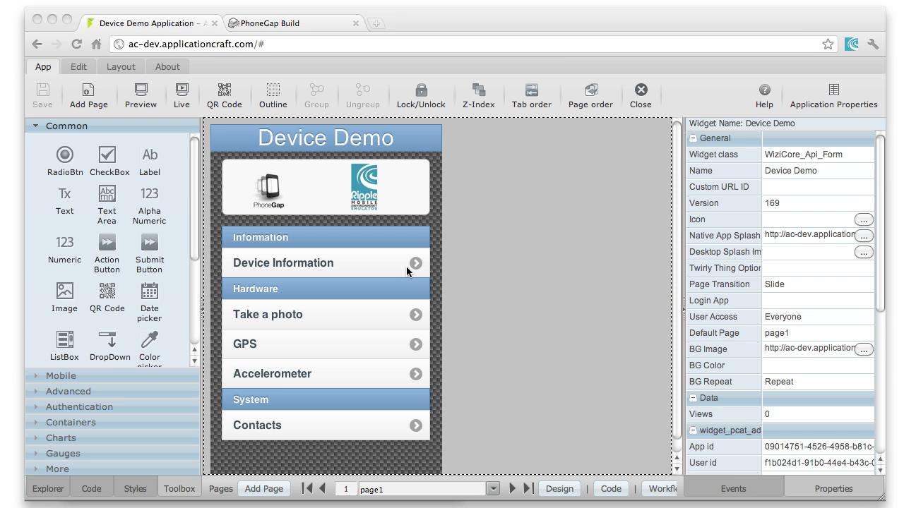
pyautogui.moveTo(438, 246)
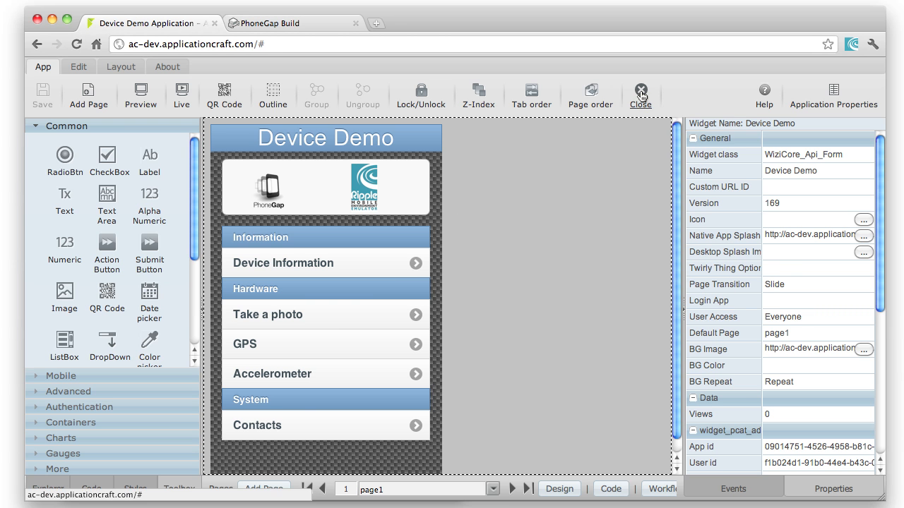
# Close the Device Demo editor and view its mobile build QR codes in the Mobile dialog
pyautogui.click(640, 91)
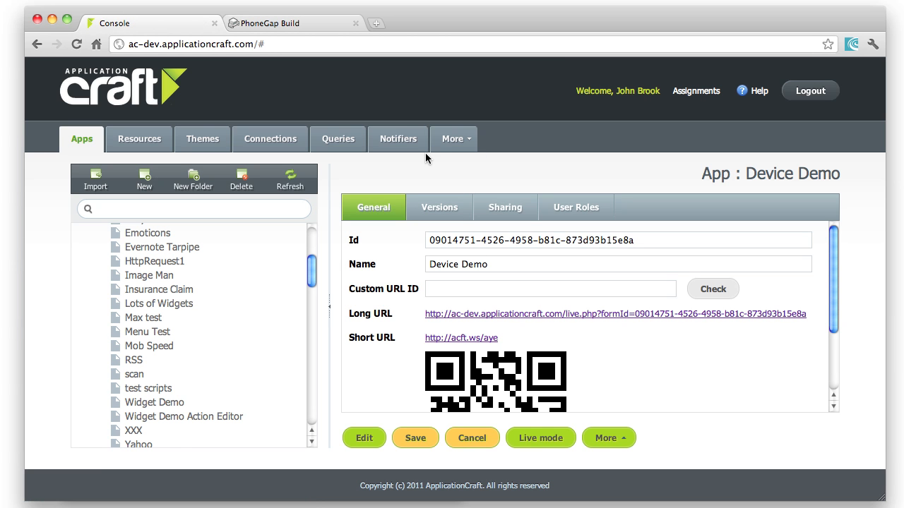
pyautogui.click(609, 437)
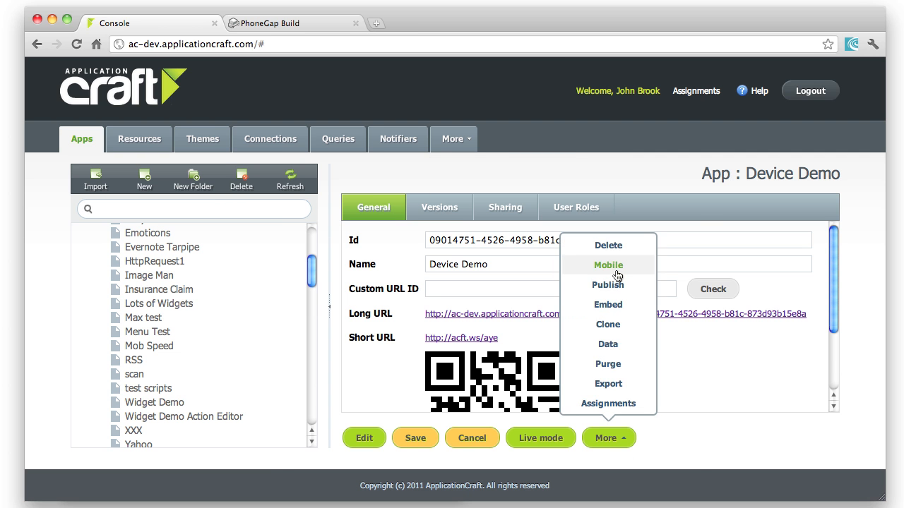
pyautogui.click(608, 265)
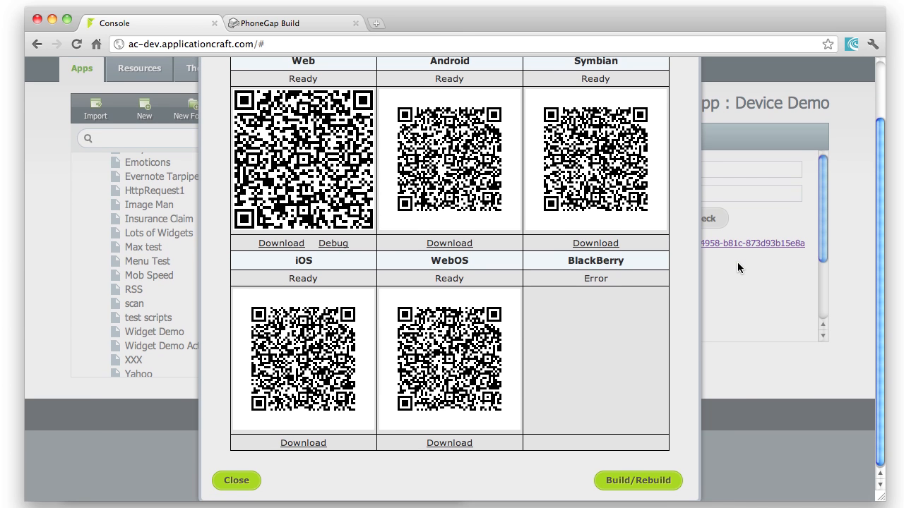
pyautogui.scroll(3)
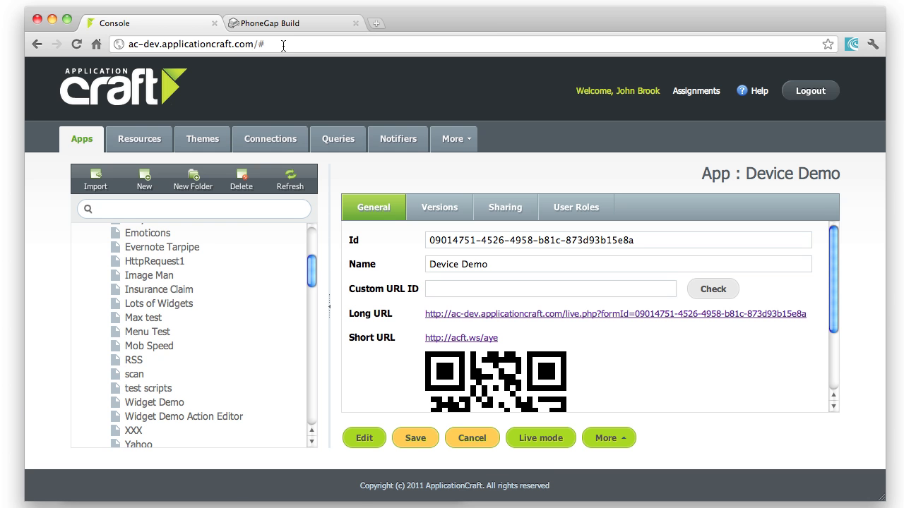
# Show the PhoneGap Parameters on the Account Params page, with stored user and password
pyautogui.click(267, 23)
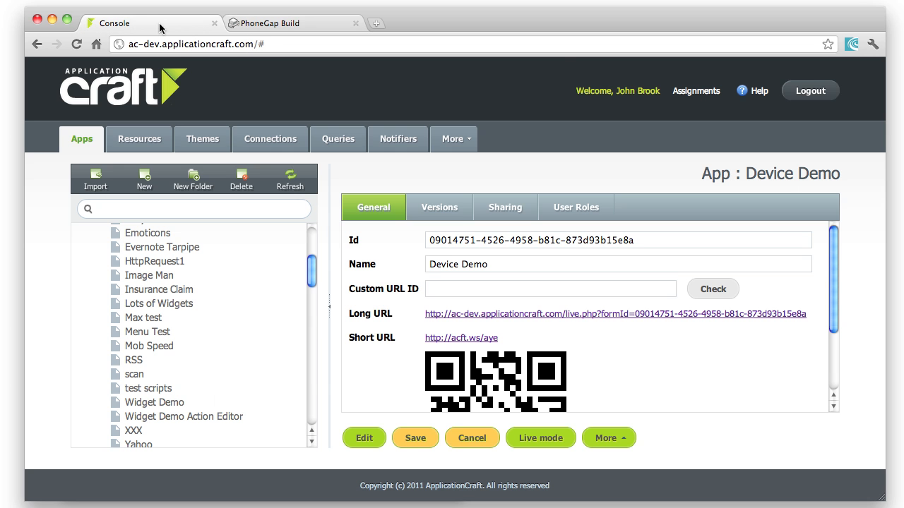
pyautogui.click(455, 139)
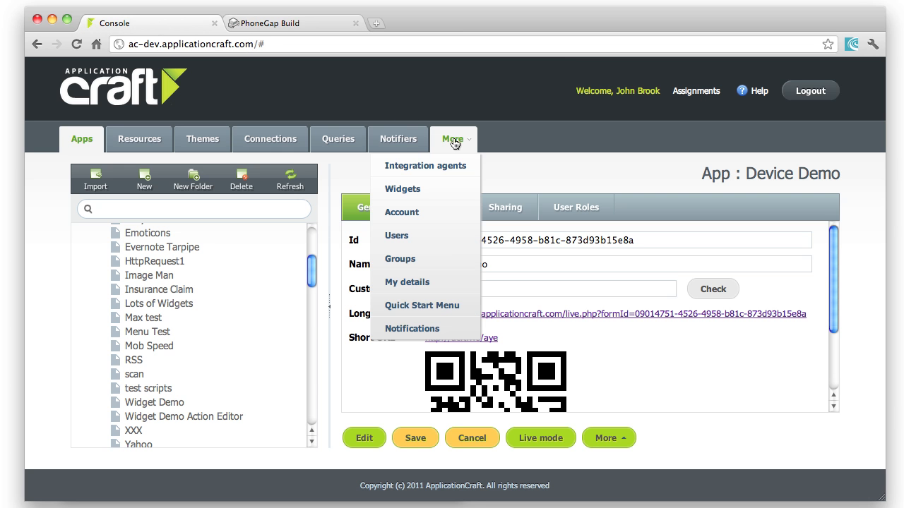
pyautogui.moveTo(401, 212)
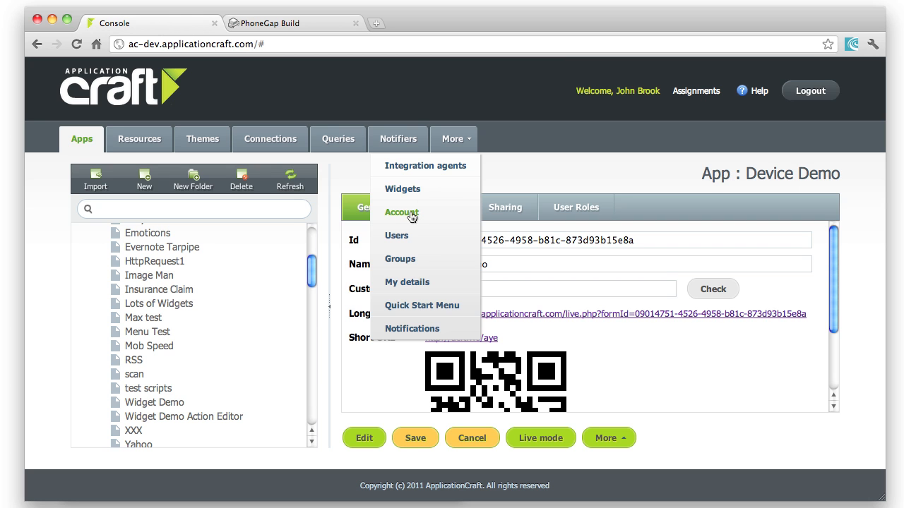
pyautogui.click(401, 213)
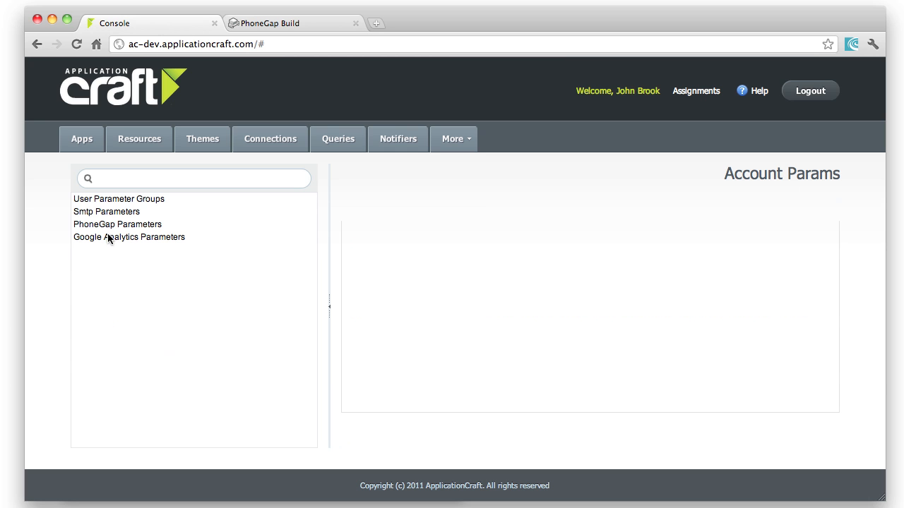
pyautogui.click(117, 225)
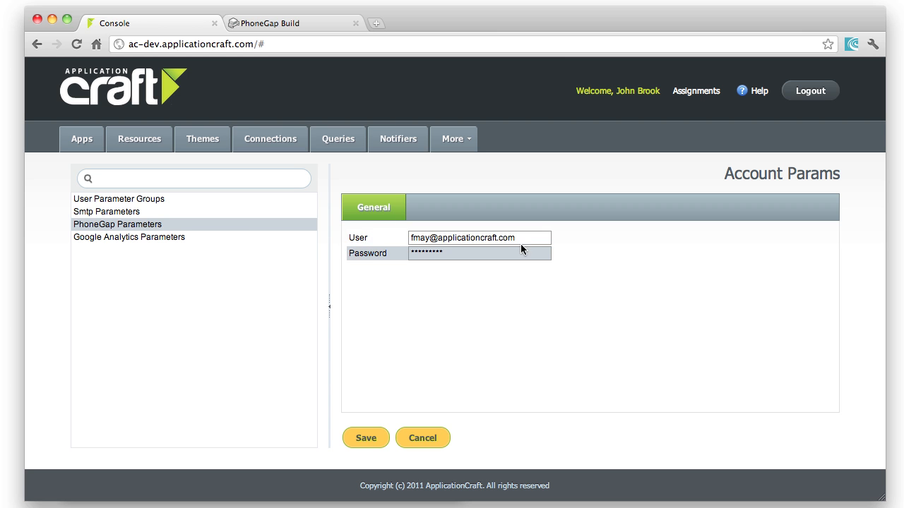
pyautogui.moveTo(519, 258)
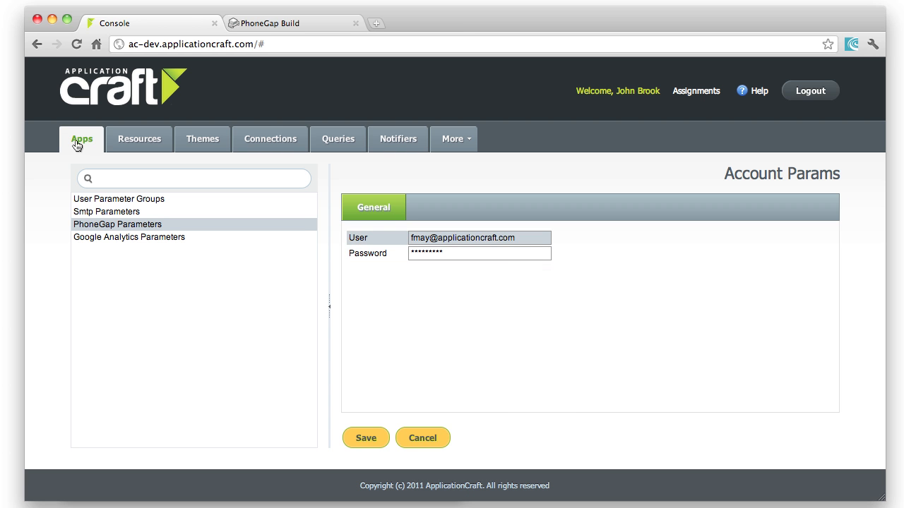
# Return to Device Demo's app page and open its extra actions to reach the mobile builds
pyautogui.click(82, 138)
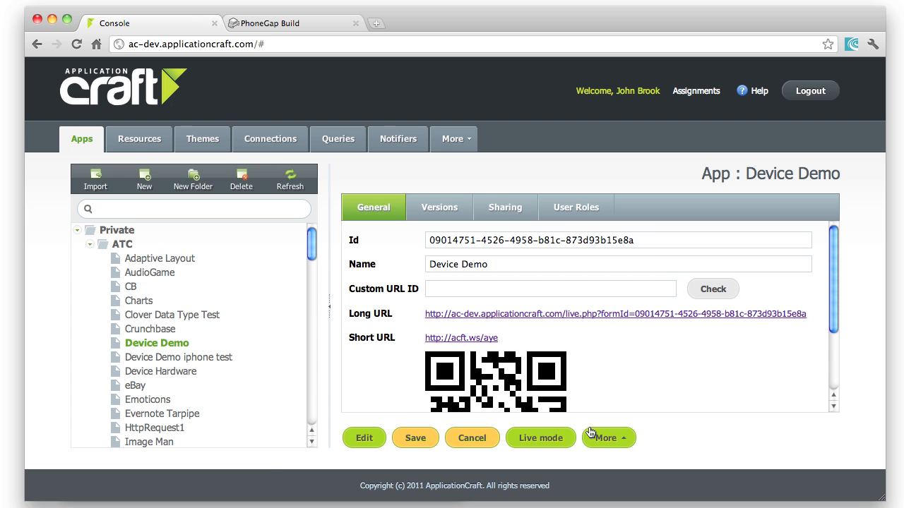
pyautogui.click(604, 438)
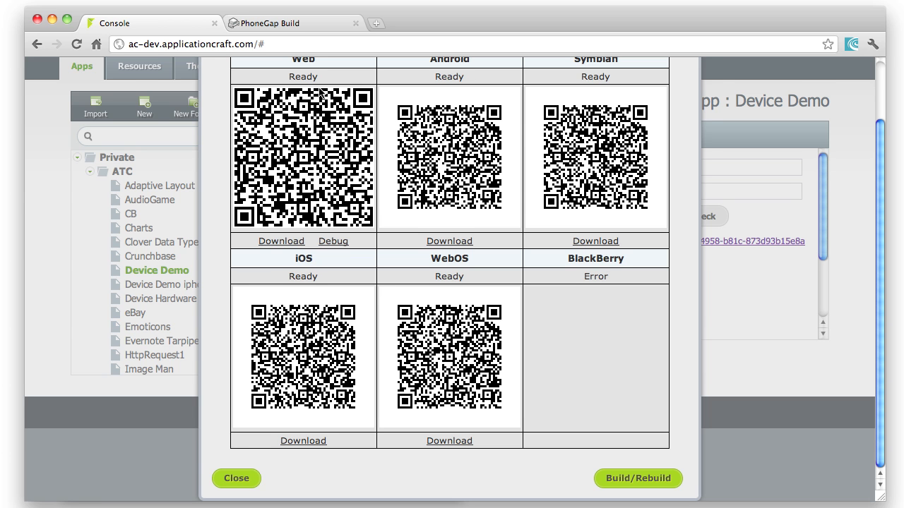
pyautogui.scroll(3)
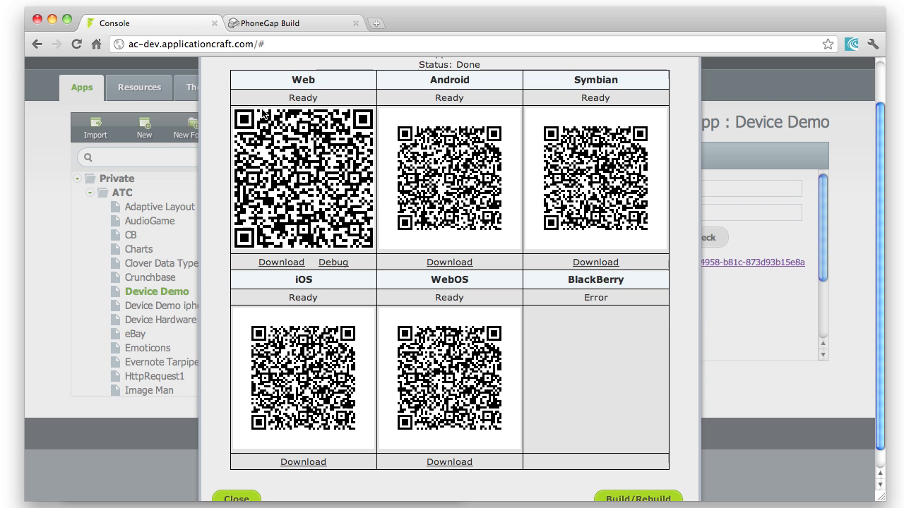
pyautogui.moveTo(392, 234)
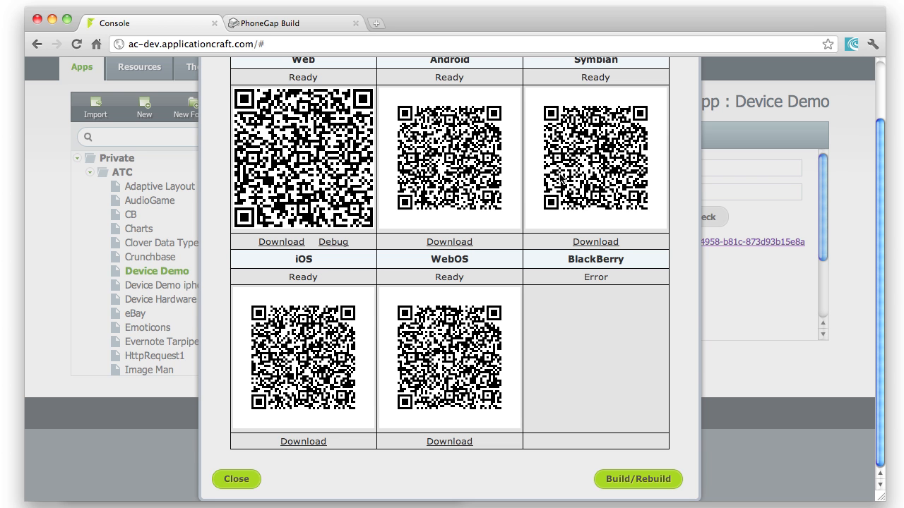
pyautogui.moveTo(574, 176)
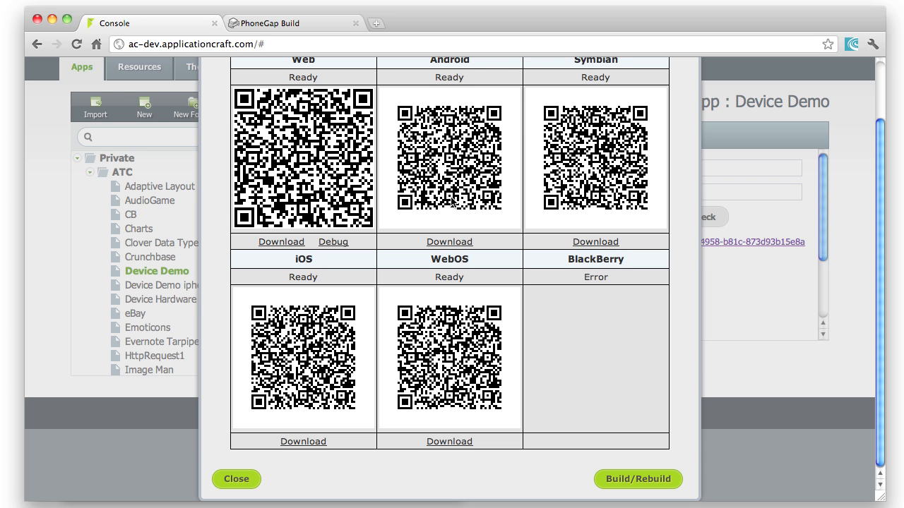
pyautogui.moveTo(248, 7)
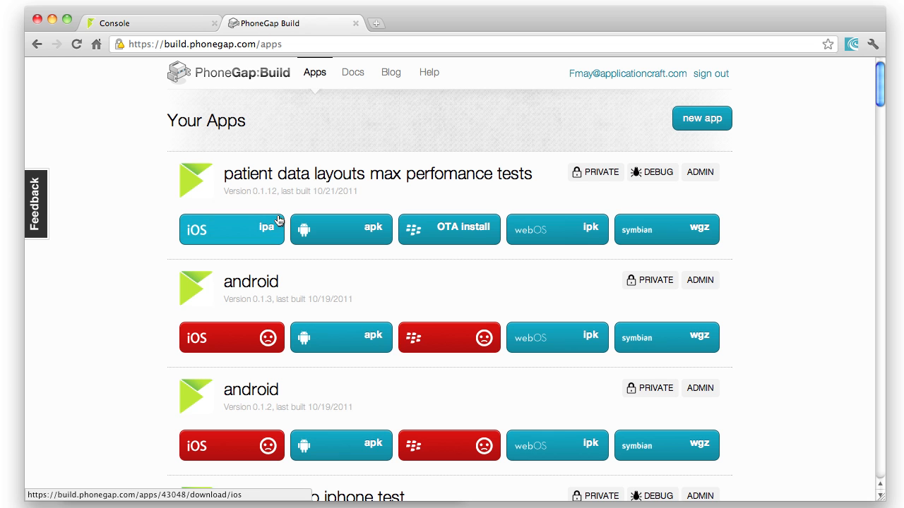
pyautogui.moveTo(286, 191)
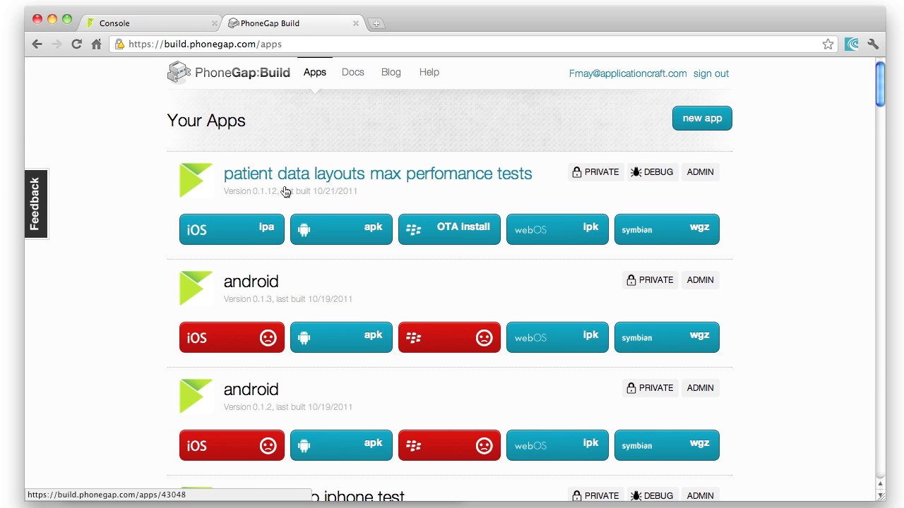
pyautogui.moveTo(138, 32)
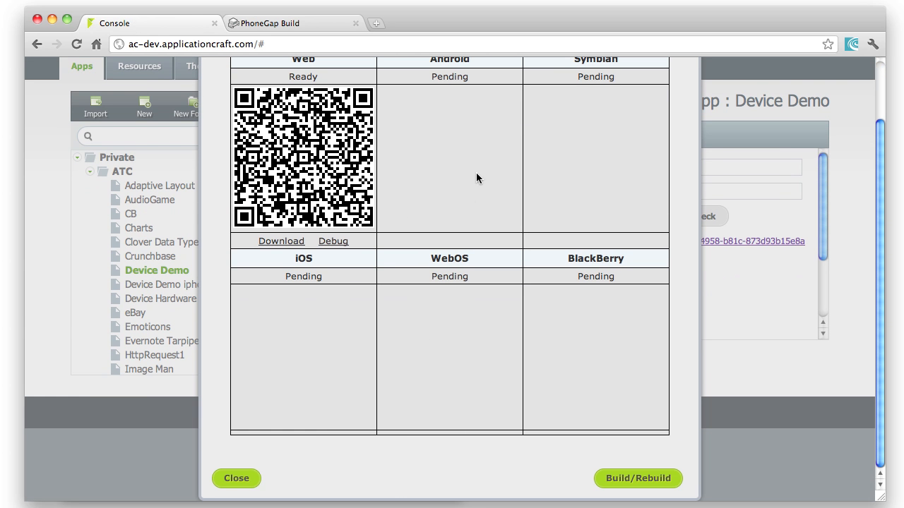
pyautogui.moveTo(237, 479)
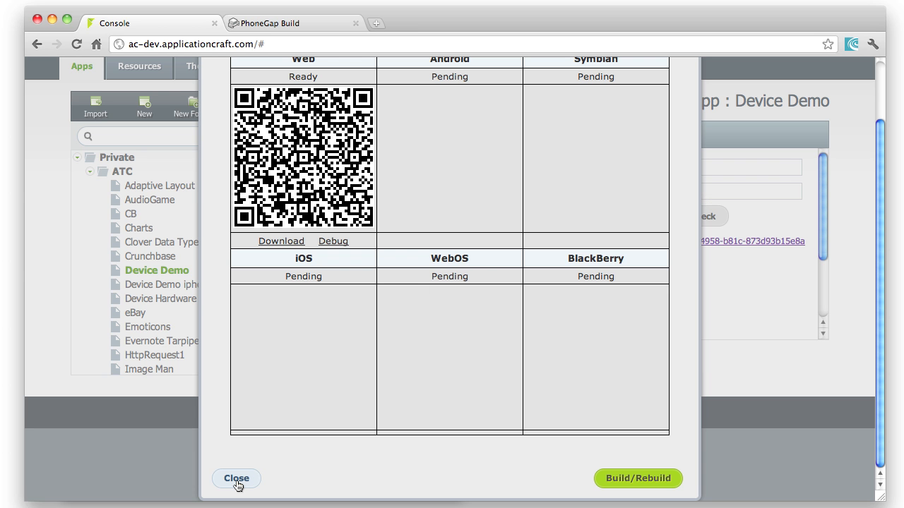
# Close the Mobile dialog to return to Device Demo's general details page
pyautogui.click(236, 479)
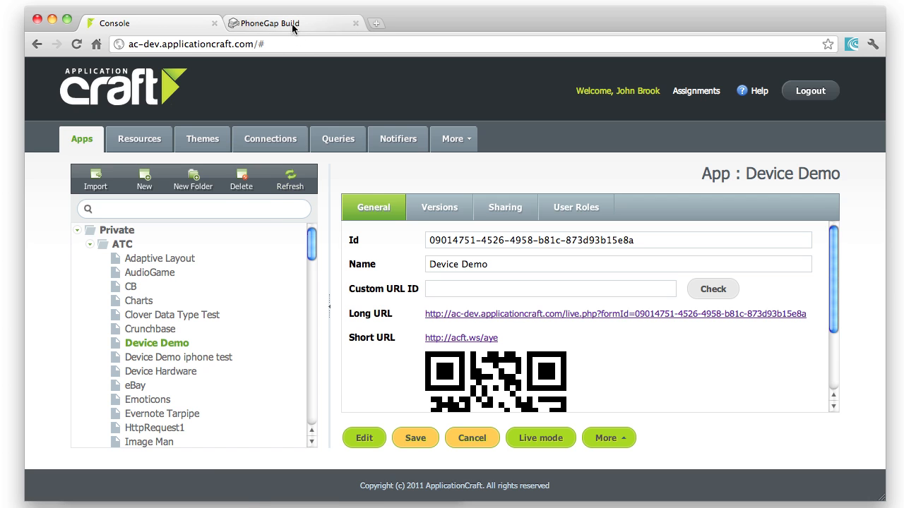
# Switch to PhoneGap Build and reload Your Apps to see Device Demo's build status
pyautogui.click(289, 22)
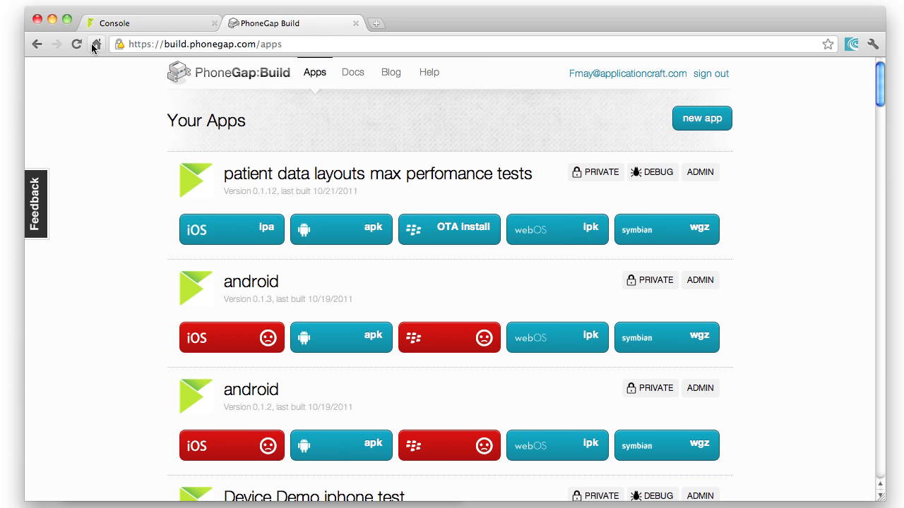
pyautogui.click(76, 44)
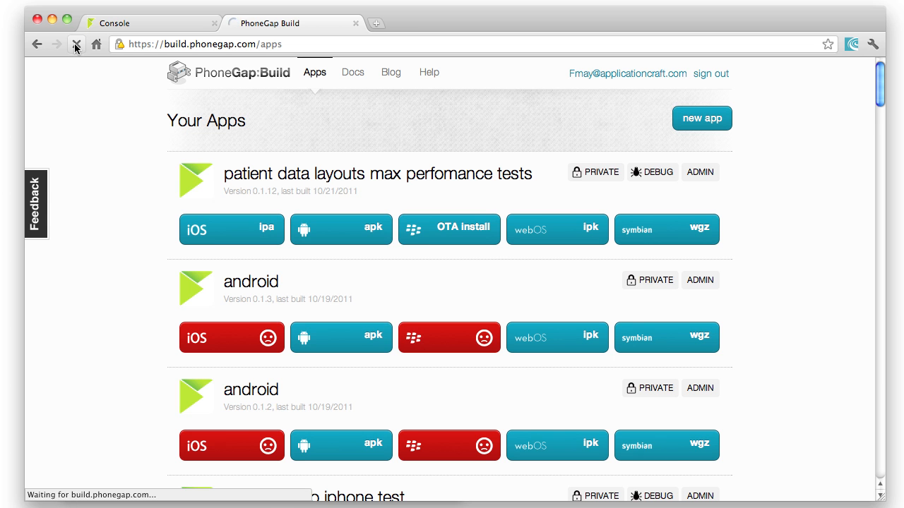
pyautogui.click(77, 44)
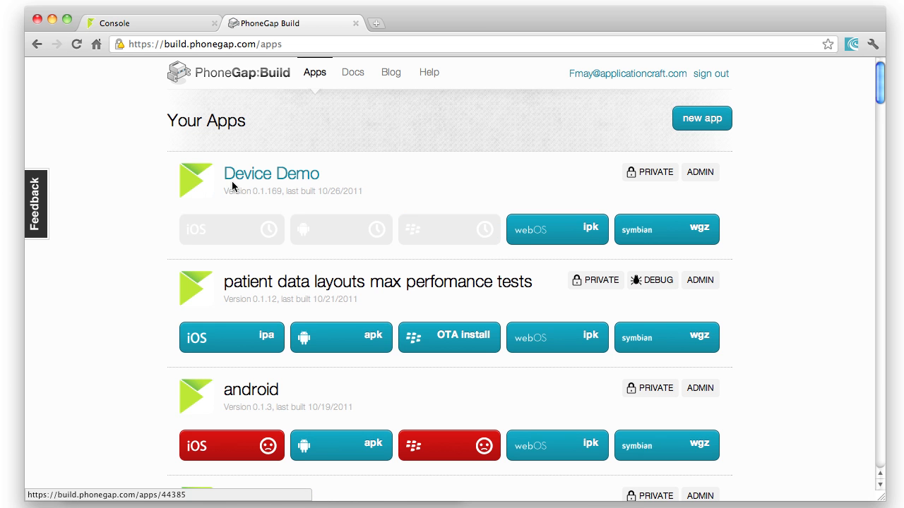
pyautogui.moveTo(614, 223)
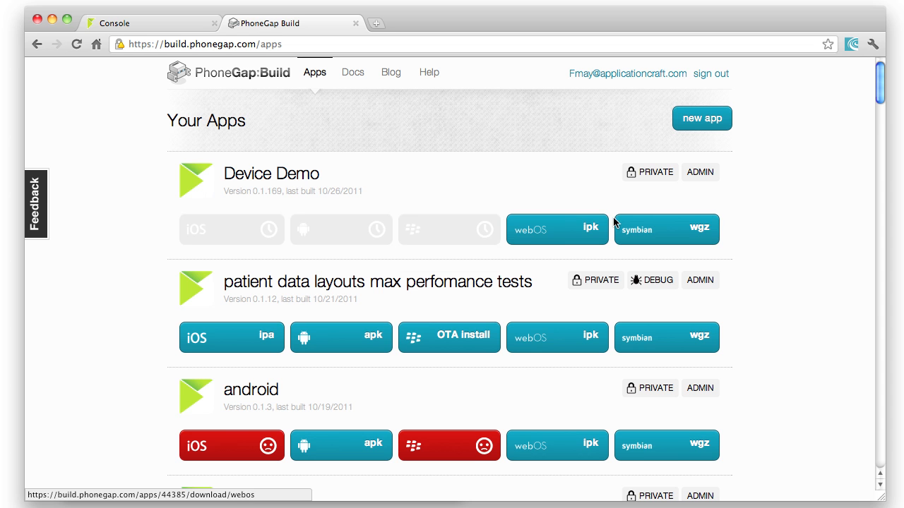
pyautogui.moveTo(341, 229)
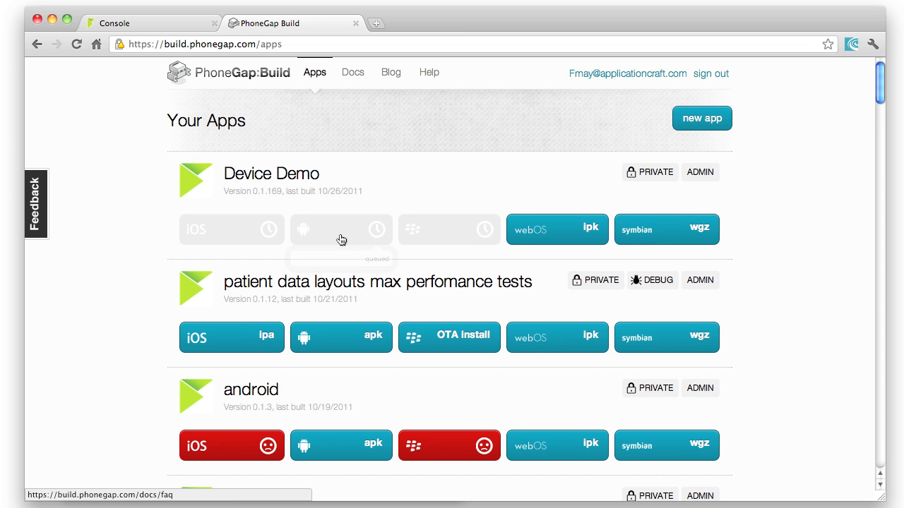
pyautogui.moveTo(168, 228)
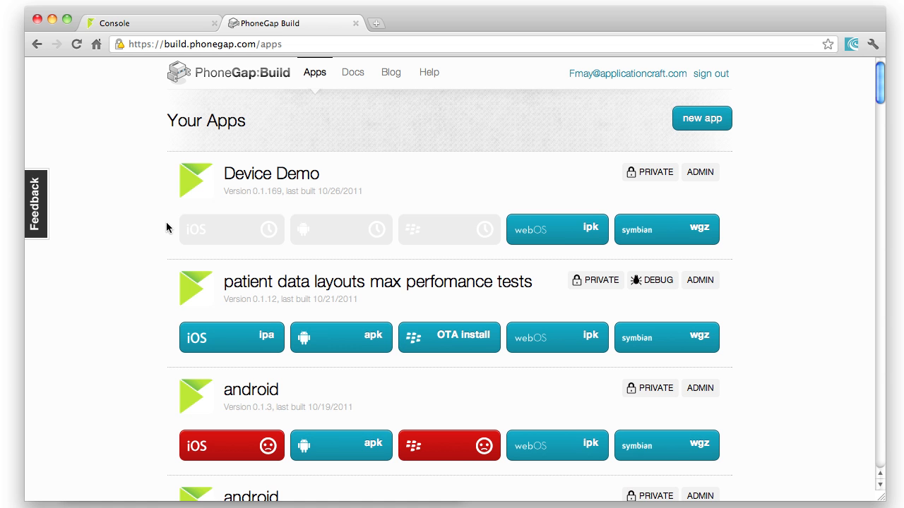
pyautogui.moveTo(307, 268)
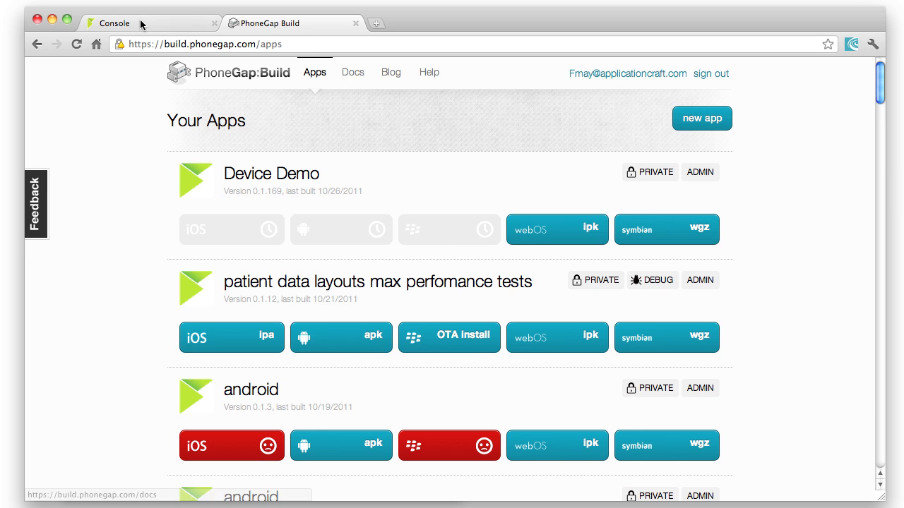
# Return to the Application Craft console to see Symbian and WebOS builds ready with QR codes
pyautogui.click(113, 23)
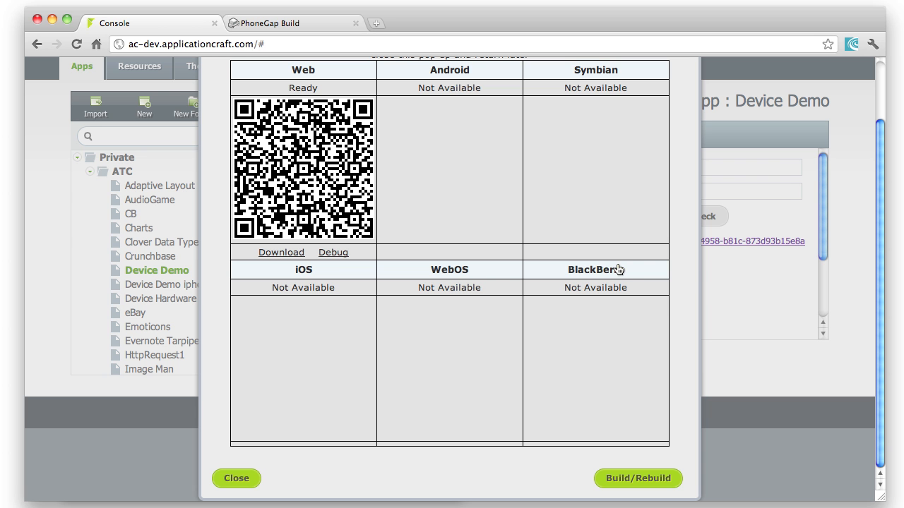
pyautogui.click(638, 478)
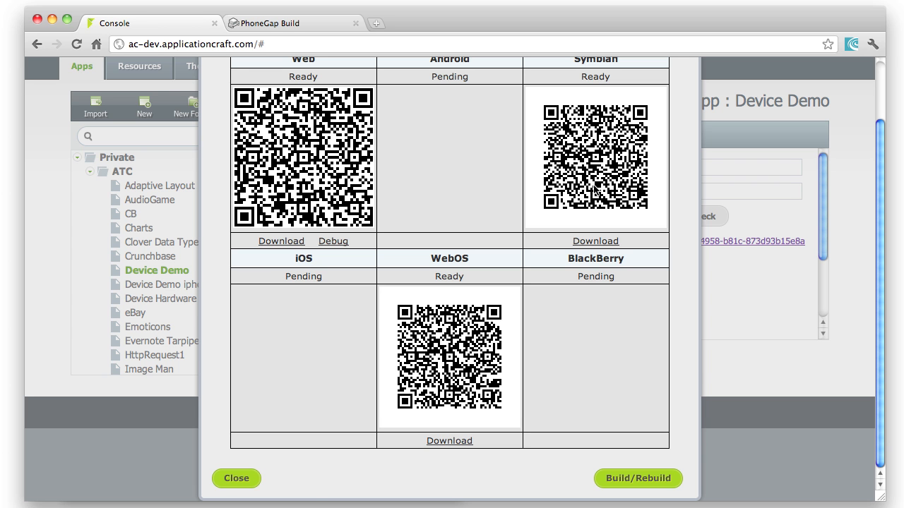
pyautogui.moveTo(449, 441)
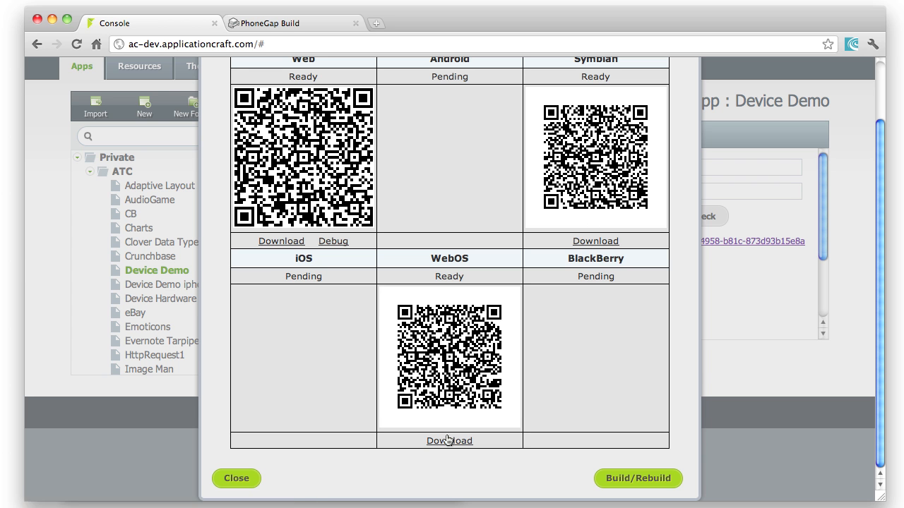
pyautogui.moveTo(449, 440)
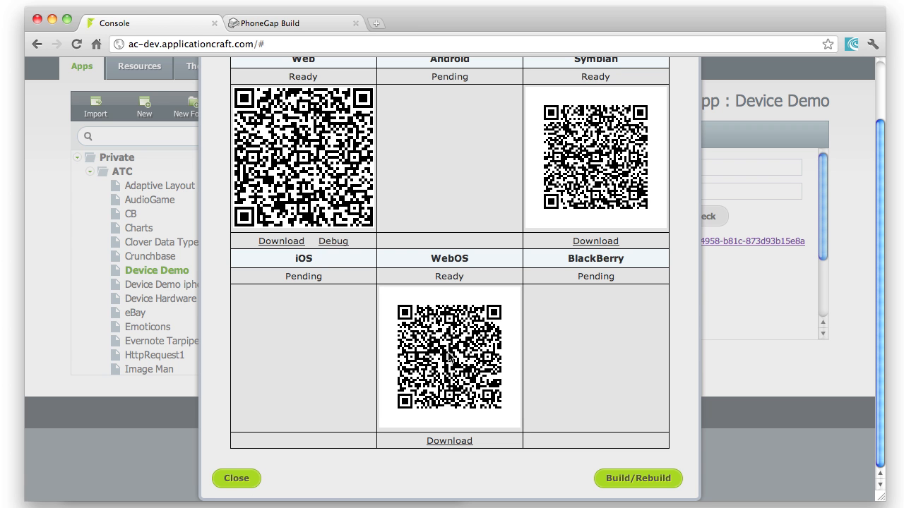
pyautogui.moveTo(300, 283)
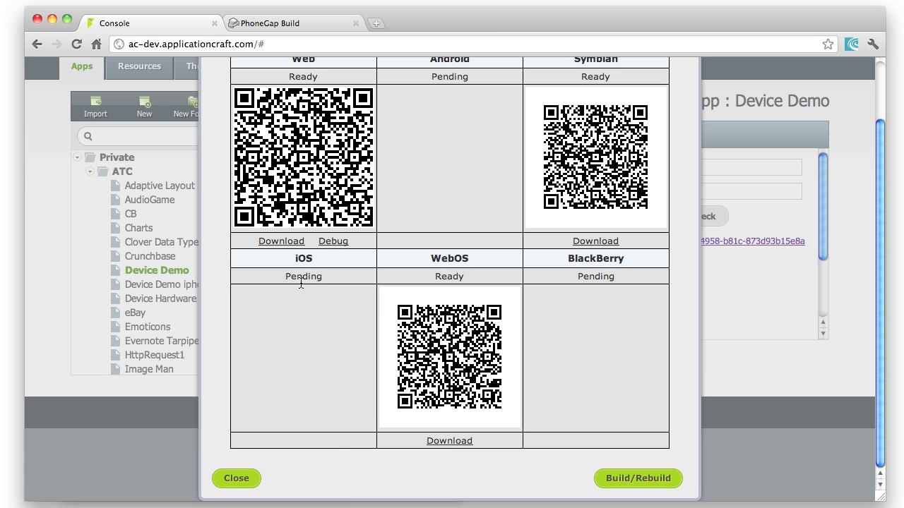
pyautogui.moveTo(320, 330)
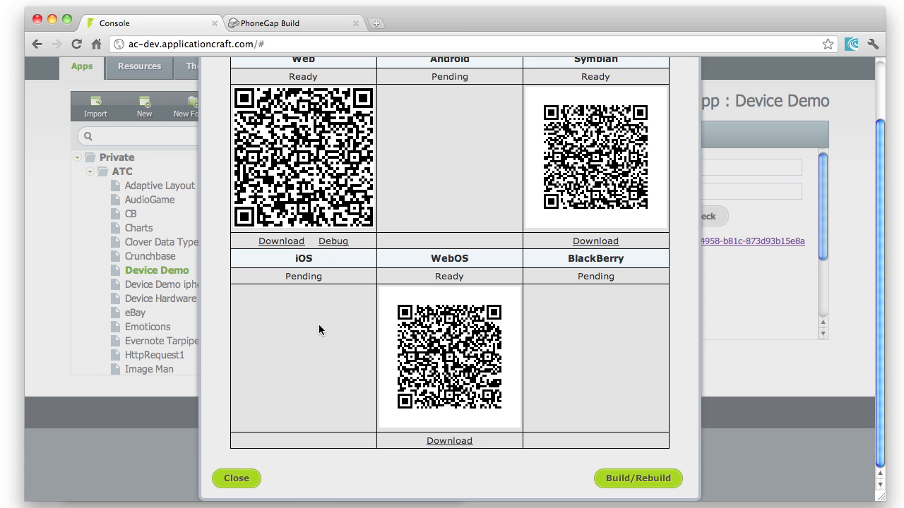
pyautogui.moveTo(278, 293)
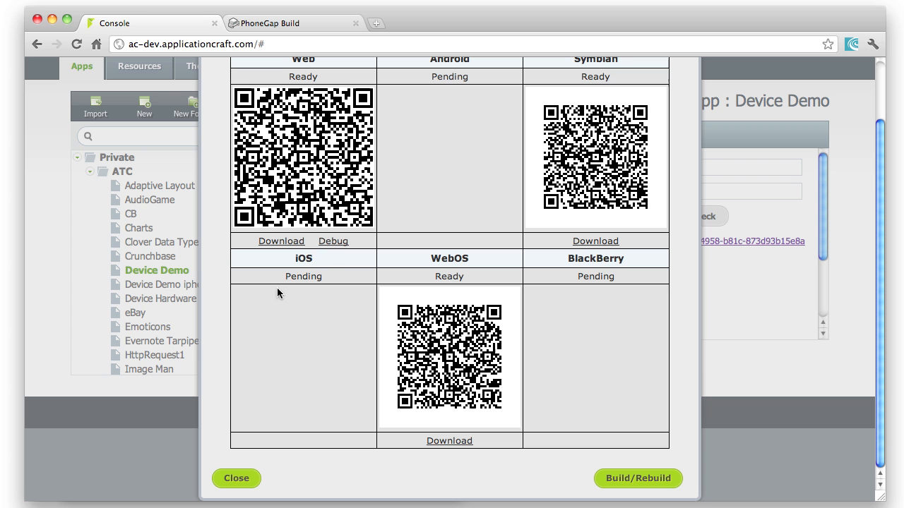
pyautogui.moveTo(368, 292)
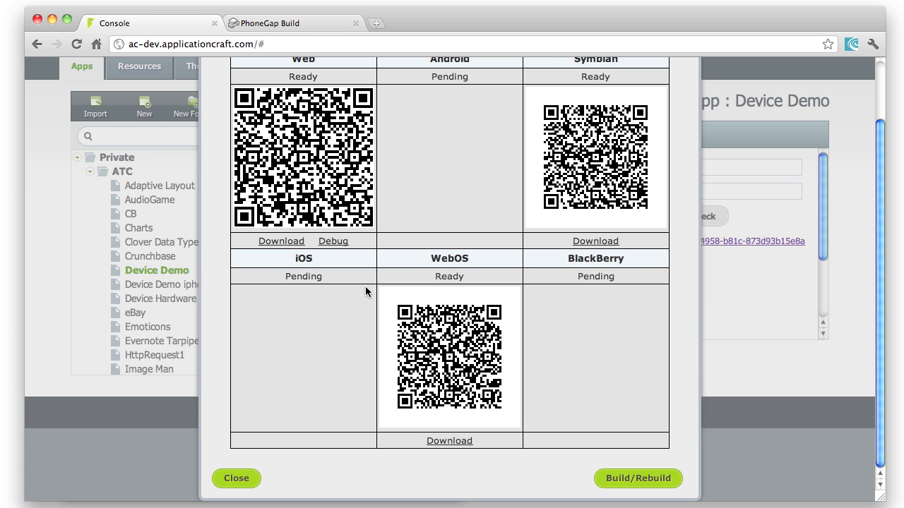
pyautogui.moveTo(236, 479)
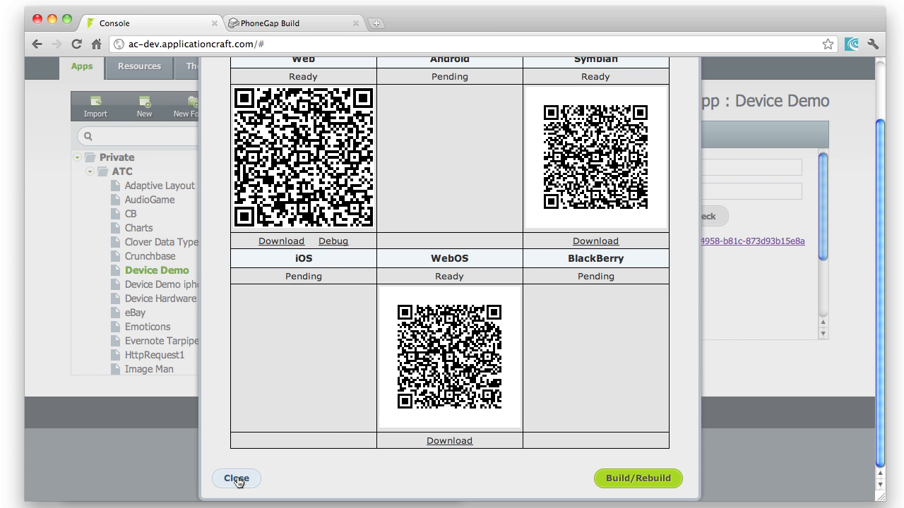